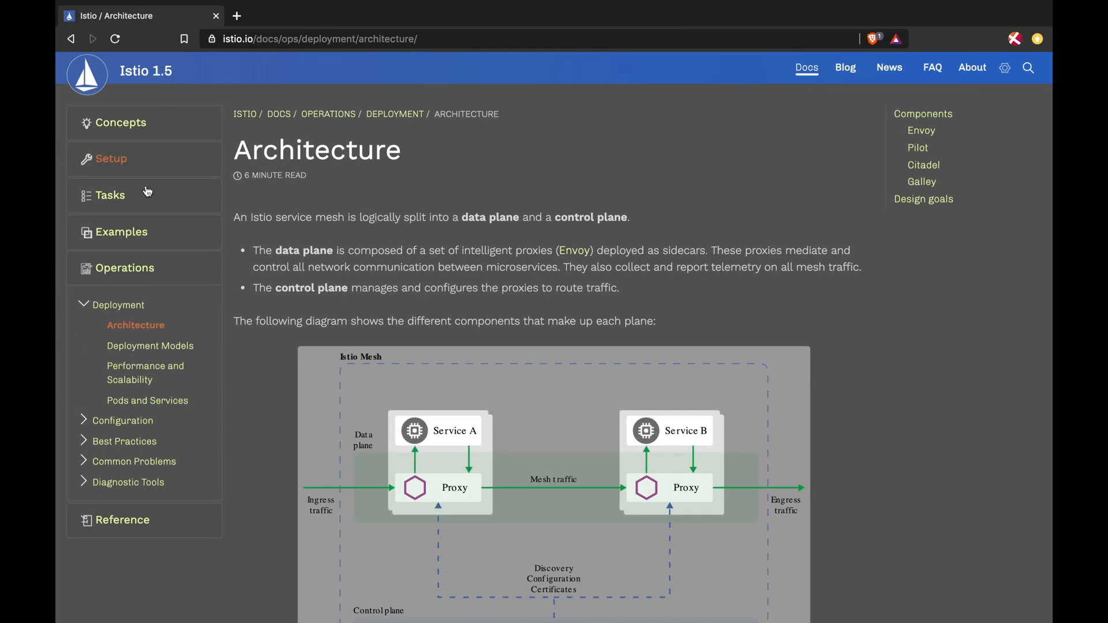
Scroll down the Architecture page to the Istio architecture diagram
scroll(down, 3)
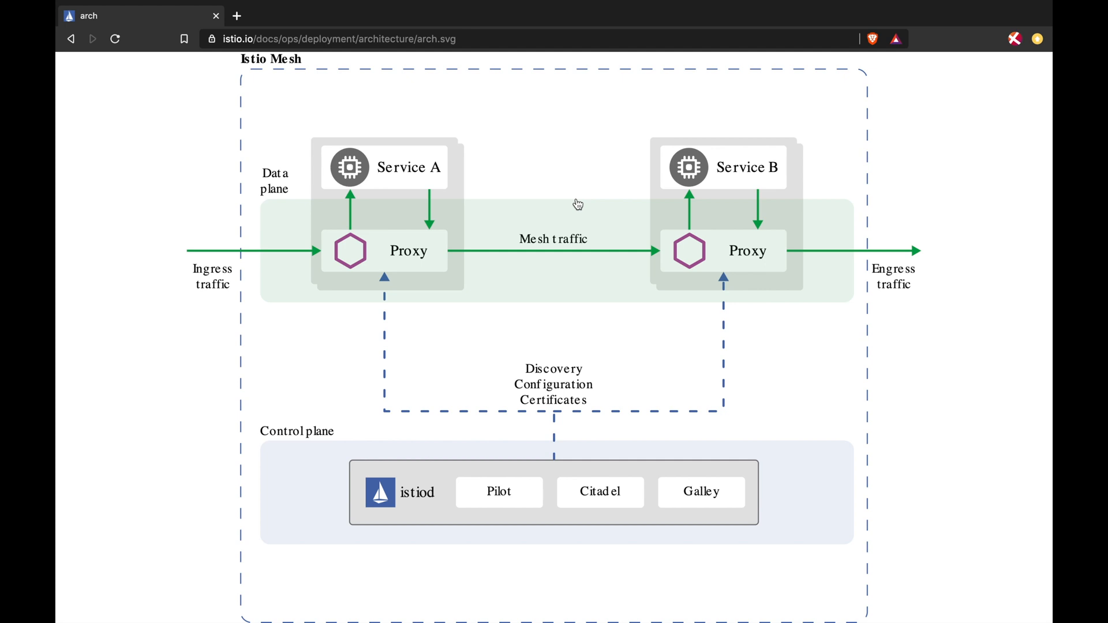
mouse_move(425, 251)
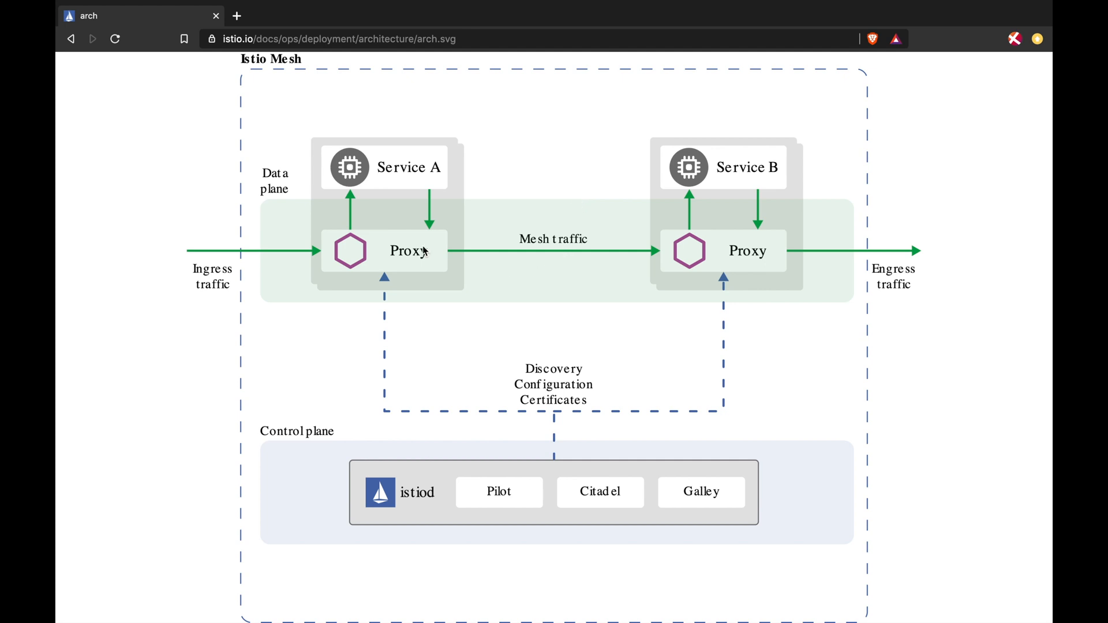
mouse_move(424, 256)
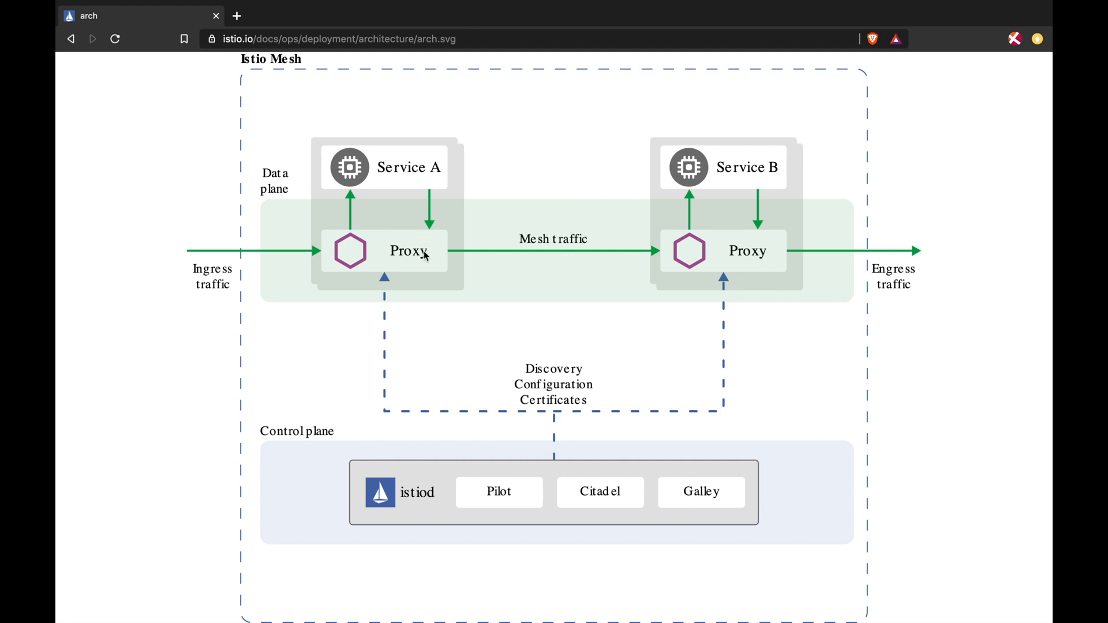
mouse_move(769, 283)
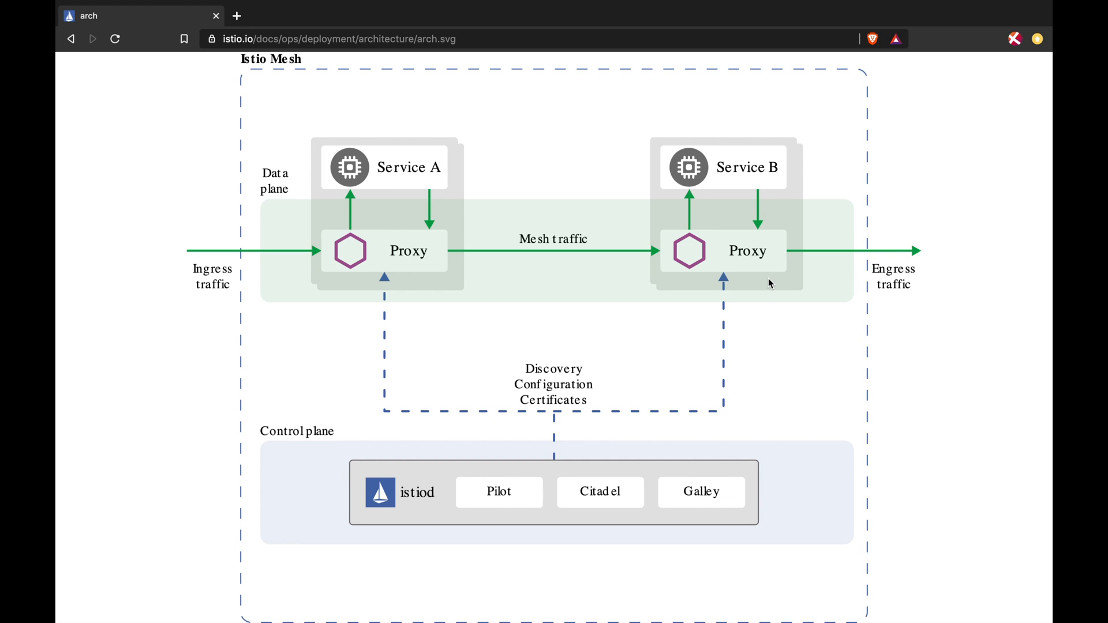
mouse_move(820, 275)
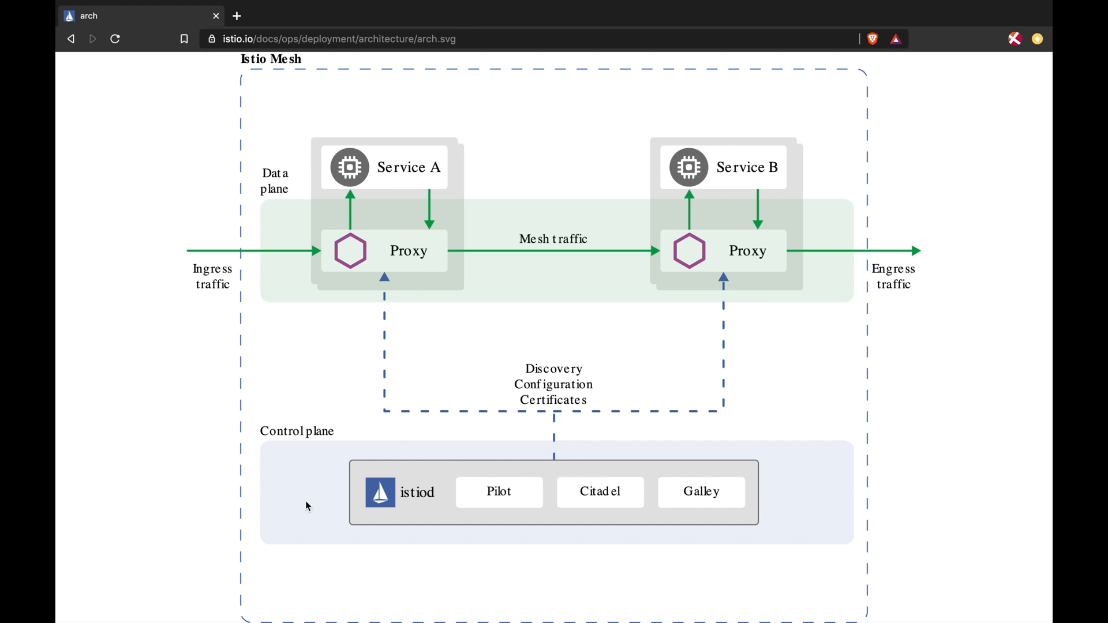
mouse_move(437, 485)
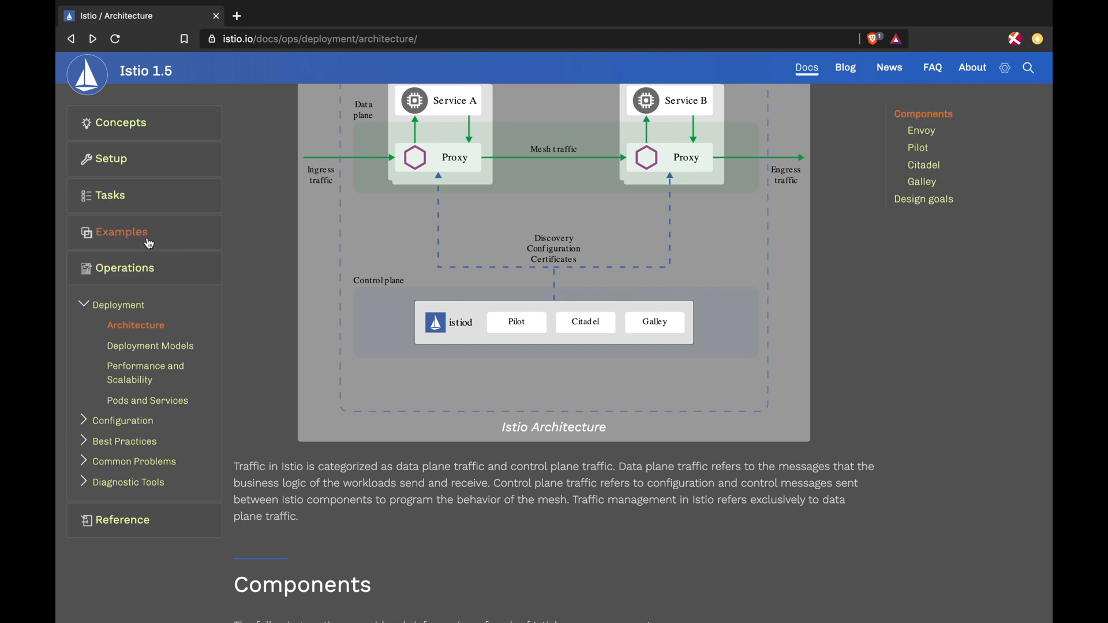
Open Examples > Bookinfo Application and scroll to its microservices diagram without Istio
click(120, 232)
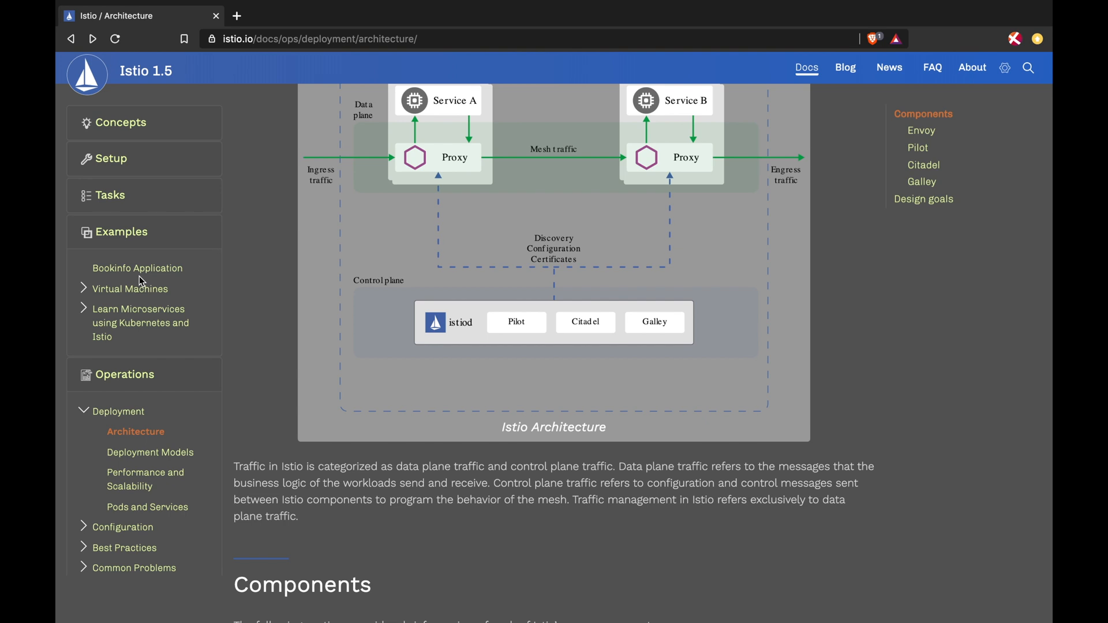
click(137, 268)
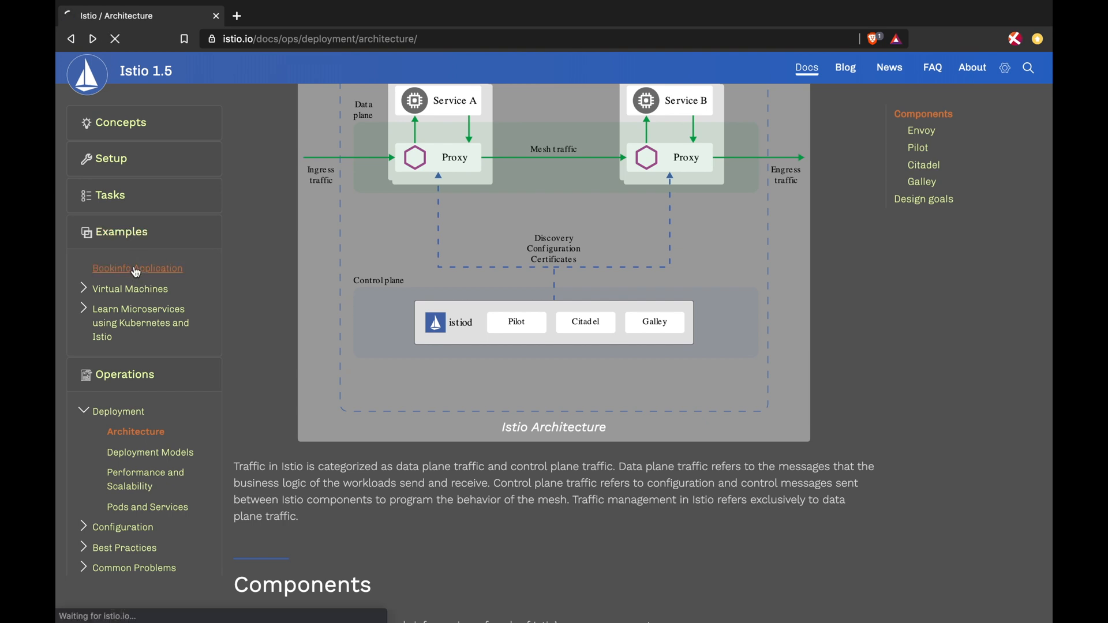
click(138, 268)
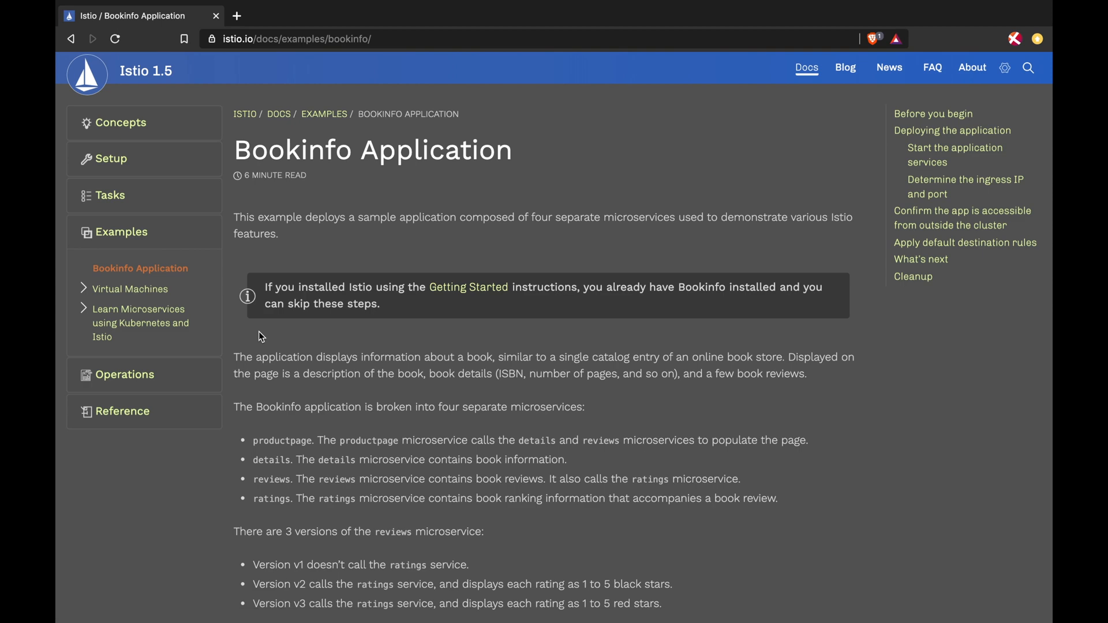
scroll(down, 3)
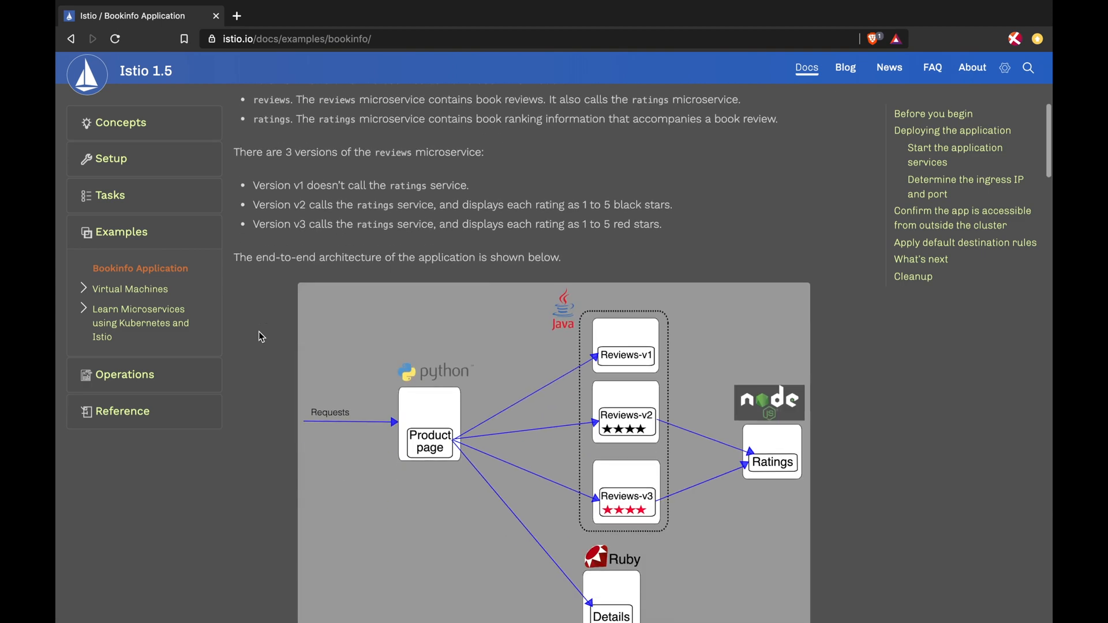
scroll(down, 3)
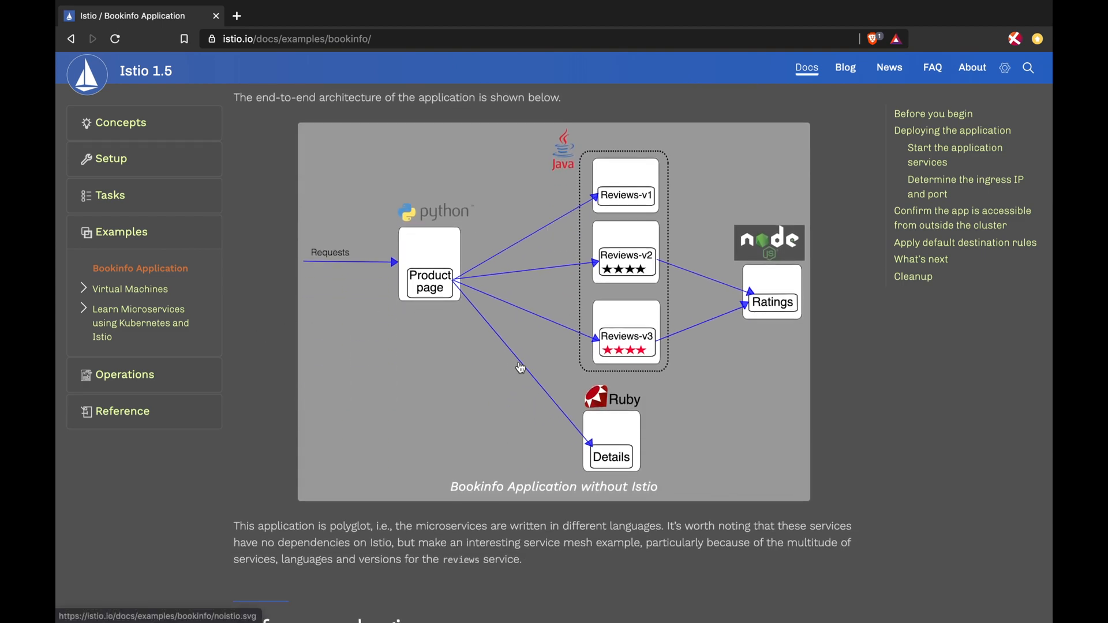
mouse_move(425, 374)
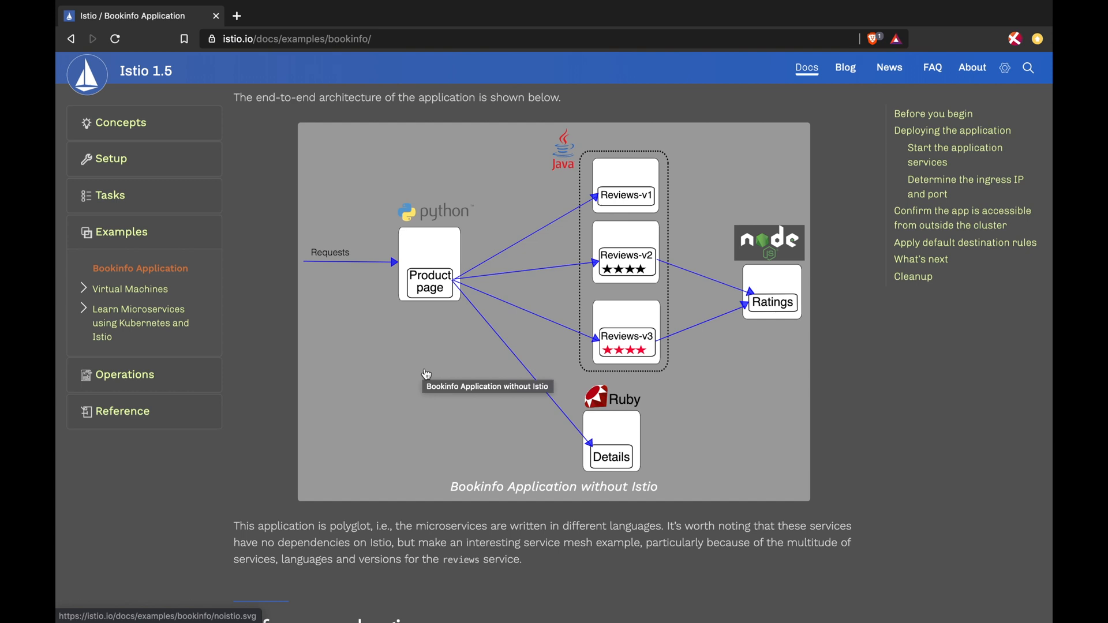
mouse_move(426, 374)
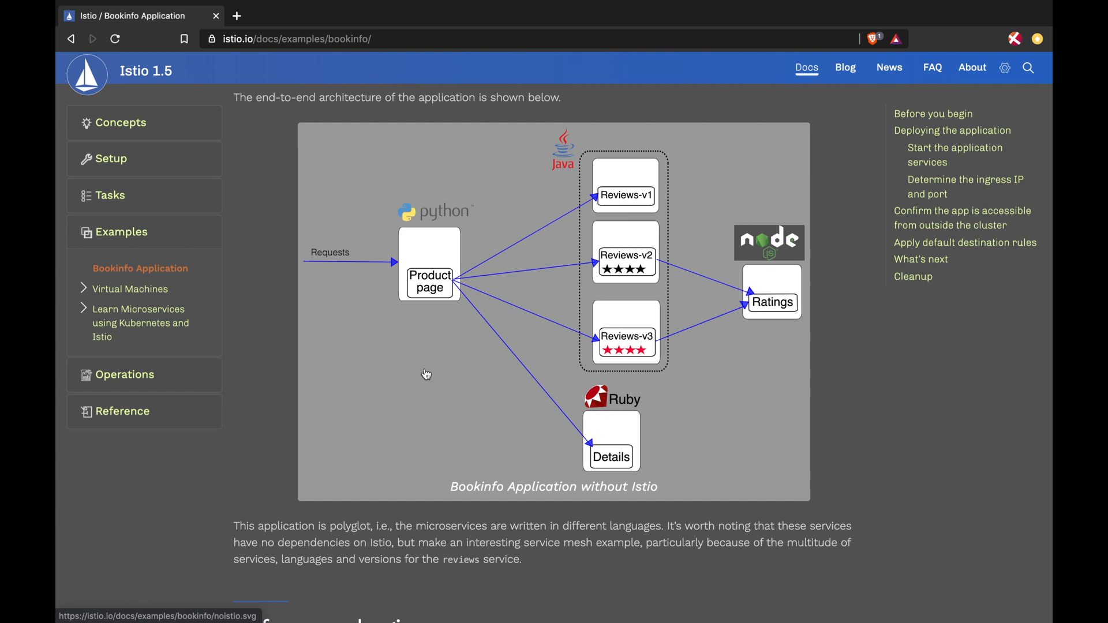